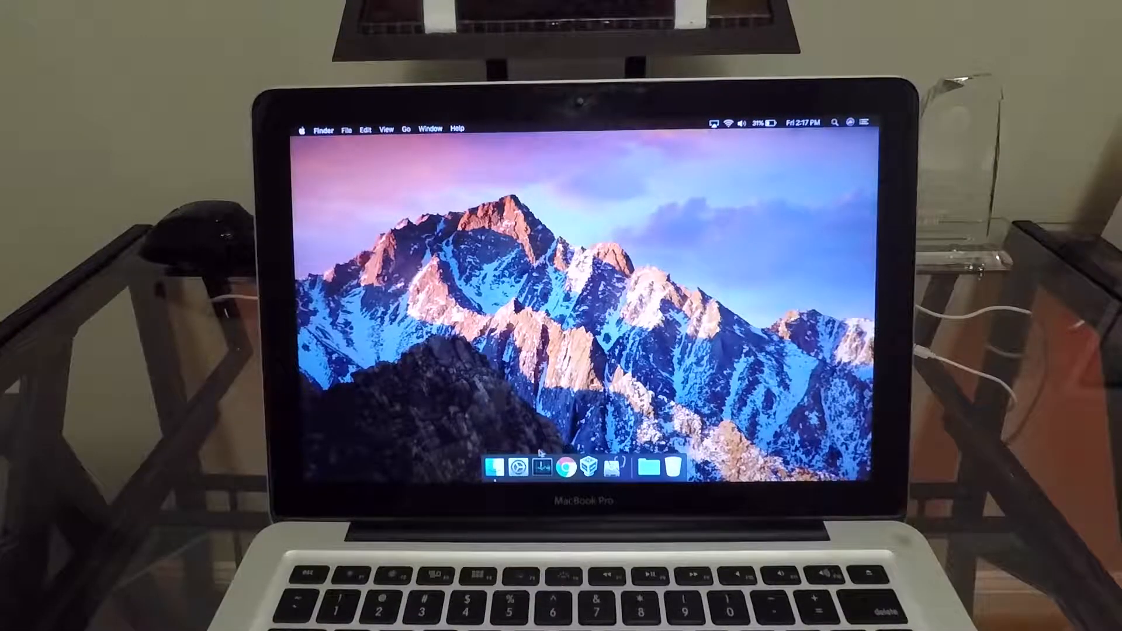
- View Time Machine's available backup disks from System Preferences and cancel without choosing one
{"action": "left_click", "coordinate": [505, 463]}
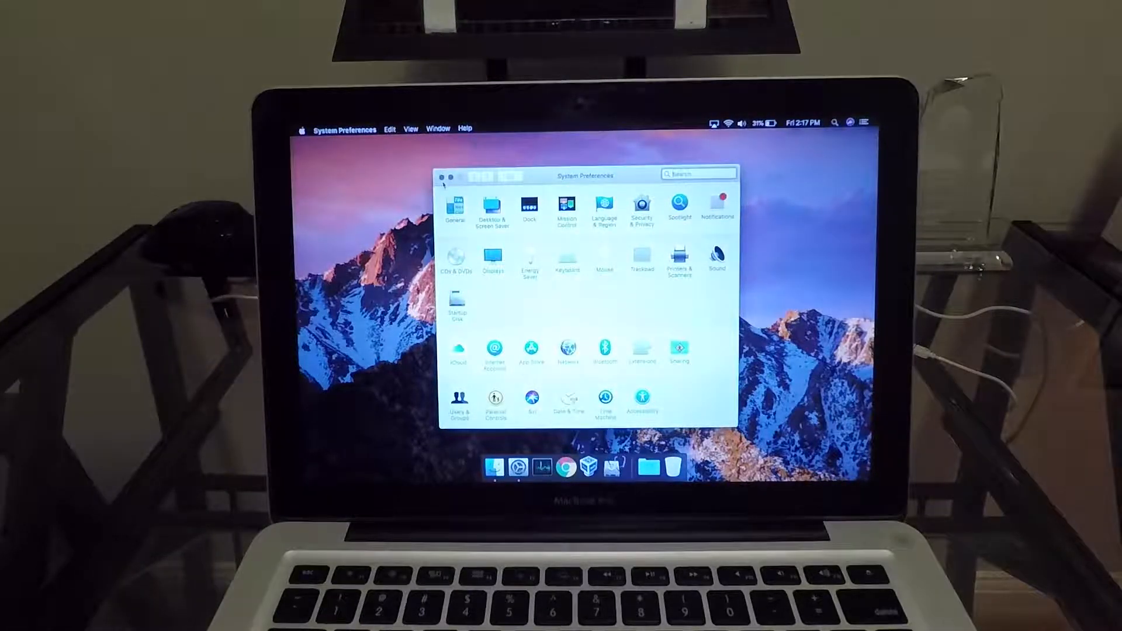
{"action": "left_click", "coordinate": [439, 176]}
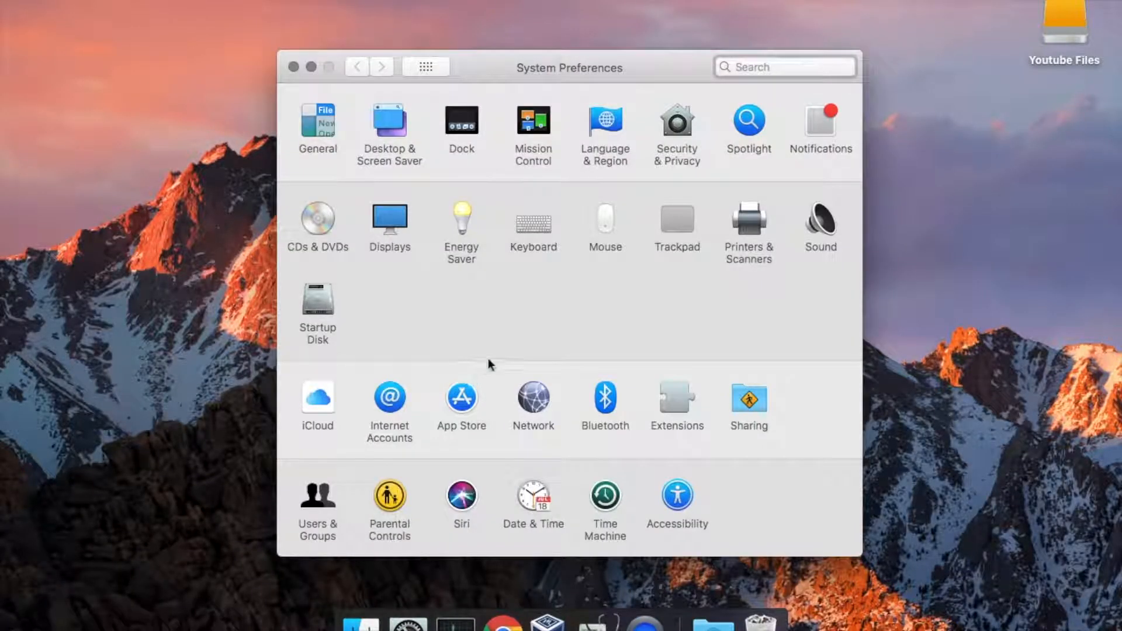
{"action": "mouse_move", "coordinate": [608, 508]}
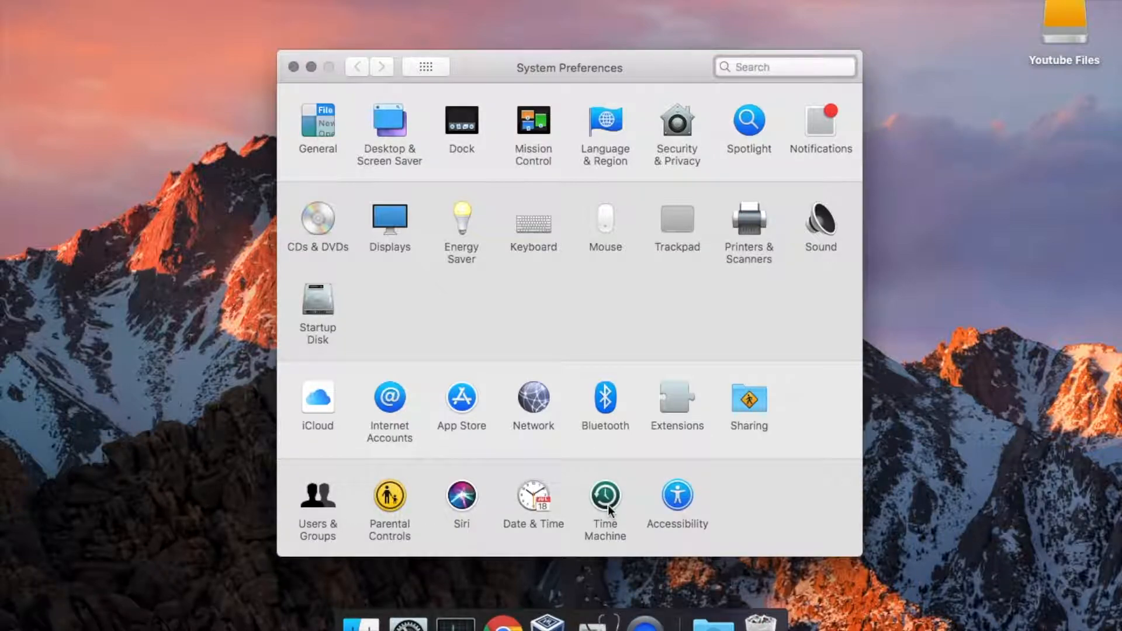
{"action": "left_click", "coordinate": [605, 494]}
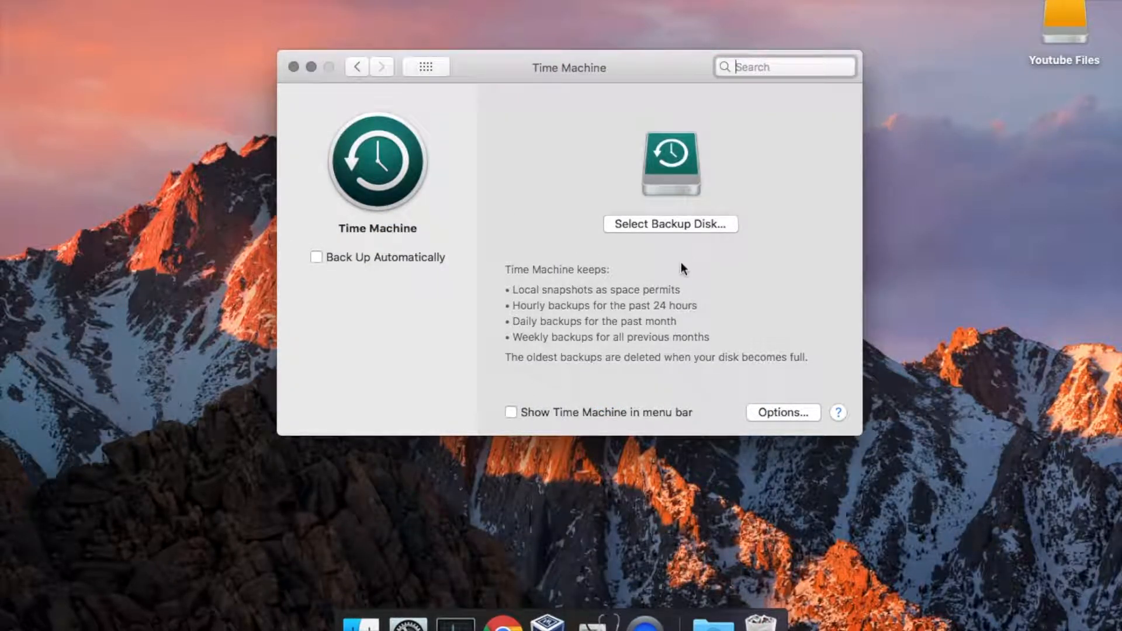
{"action": "left_click", "coordinate": [671, 225]}
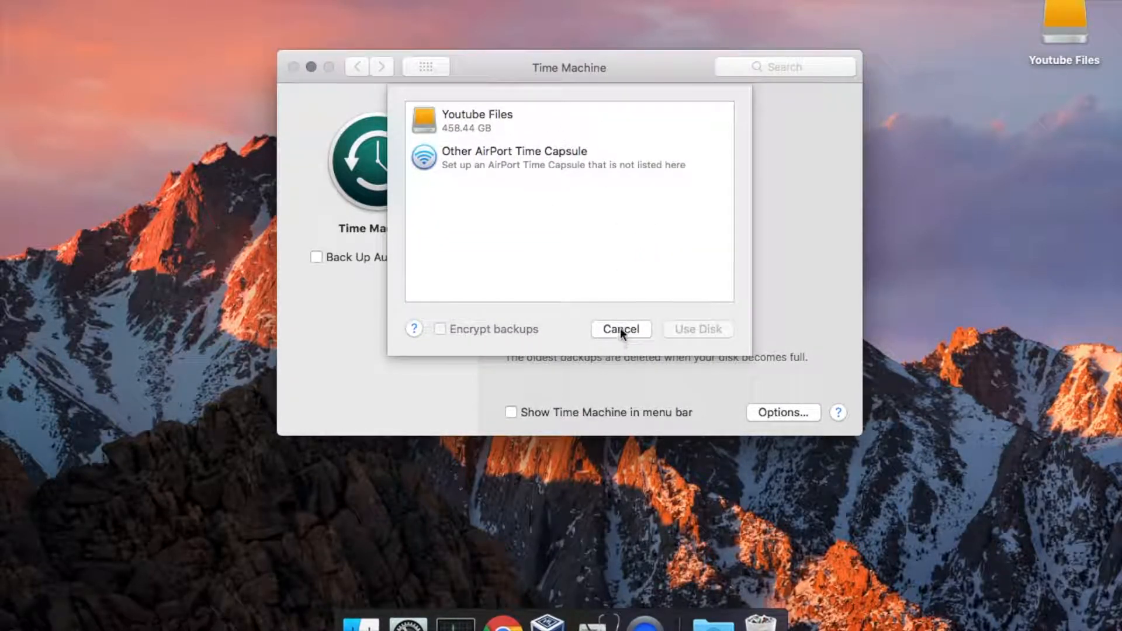
{"action": "left_click", "coordinate": [619, 330]}
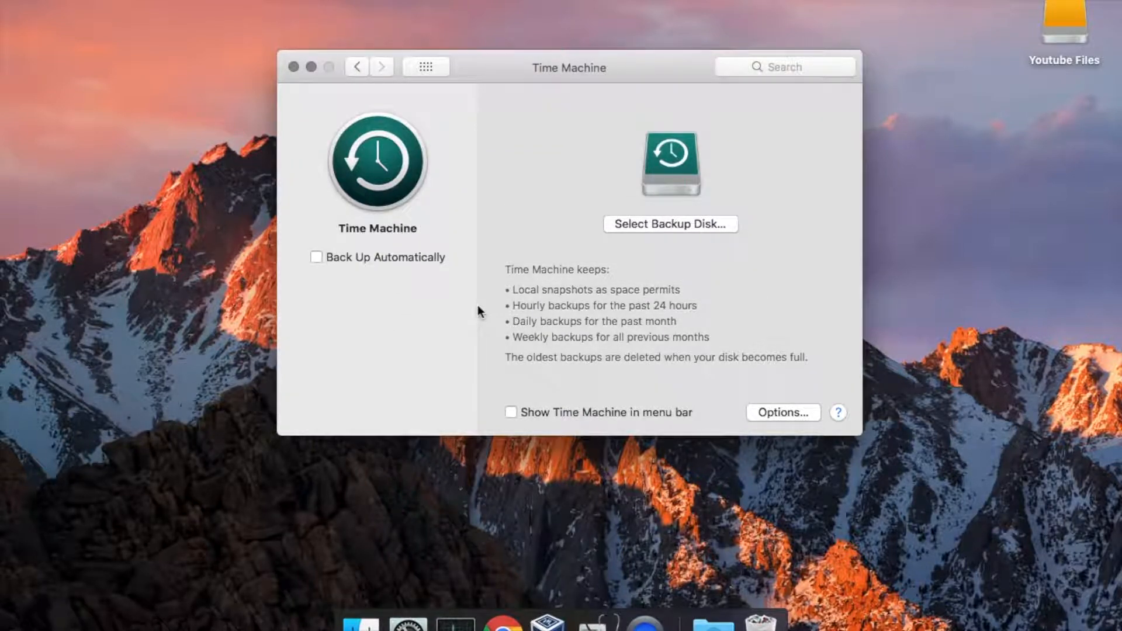
{"action": "mouse_move", "coordinate": [673, 375]}
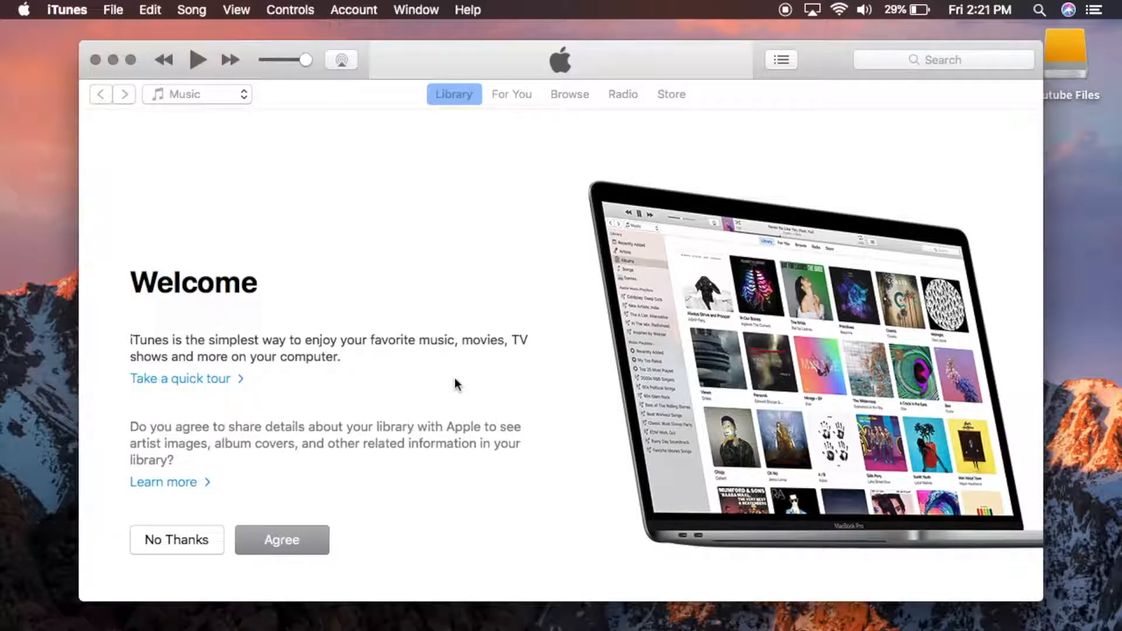
{"action": "mouse_move", "coordinate": [438, 305]}
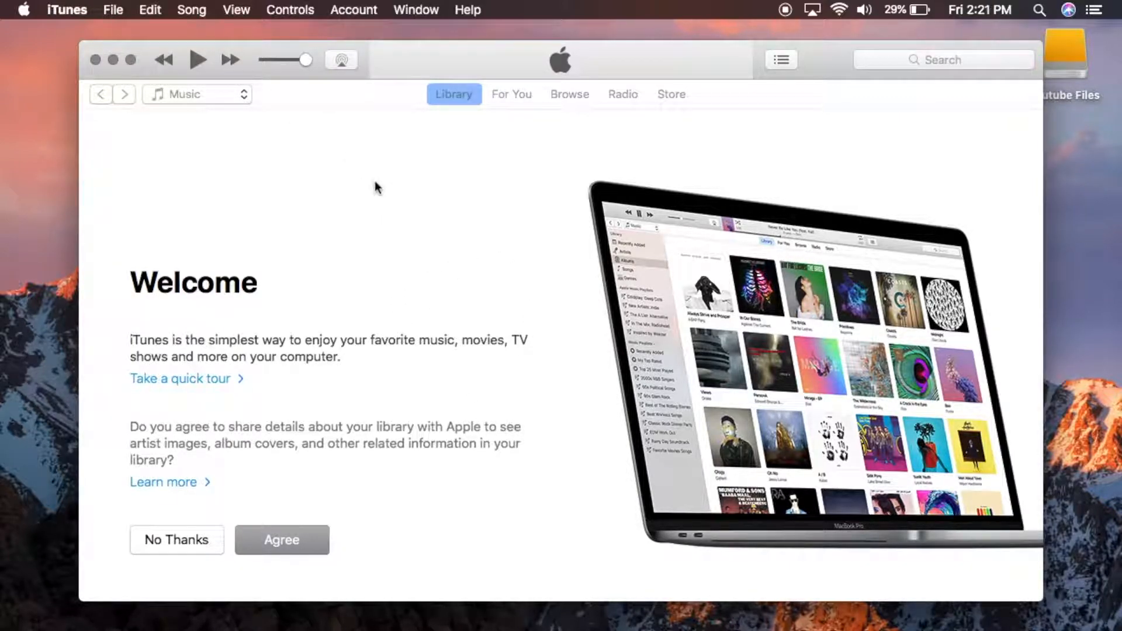
- Deauthorize this computer from the iTunes account via Account > Authorizations
{"action": "left_click", "coordinate": [353, 9]}
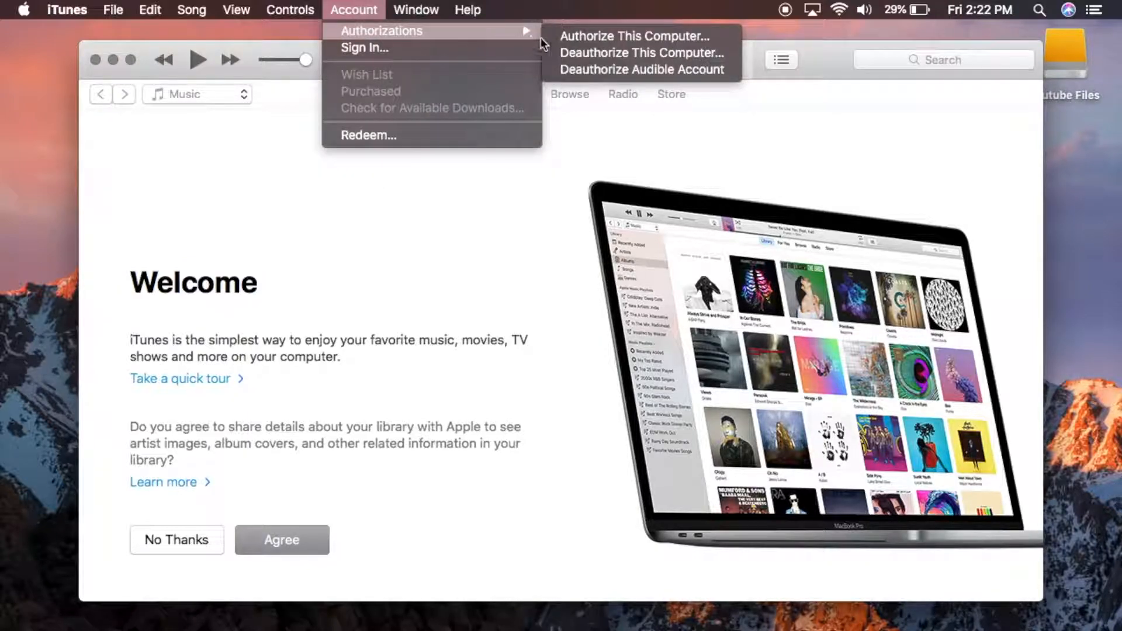
{"action": "mouse_move", "coordinate": [641, 52]}
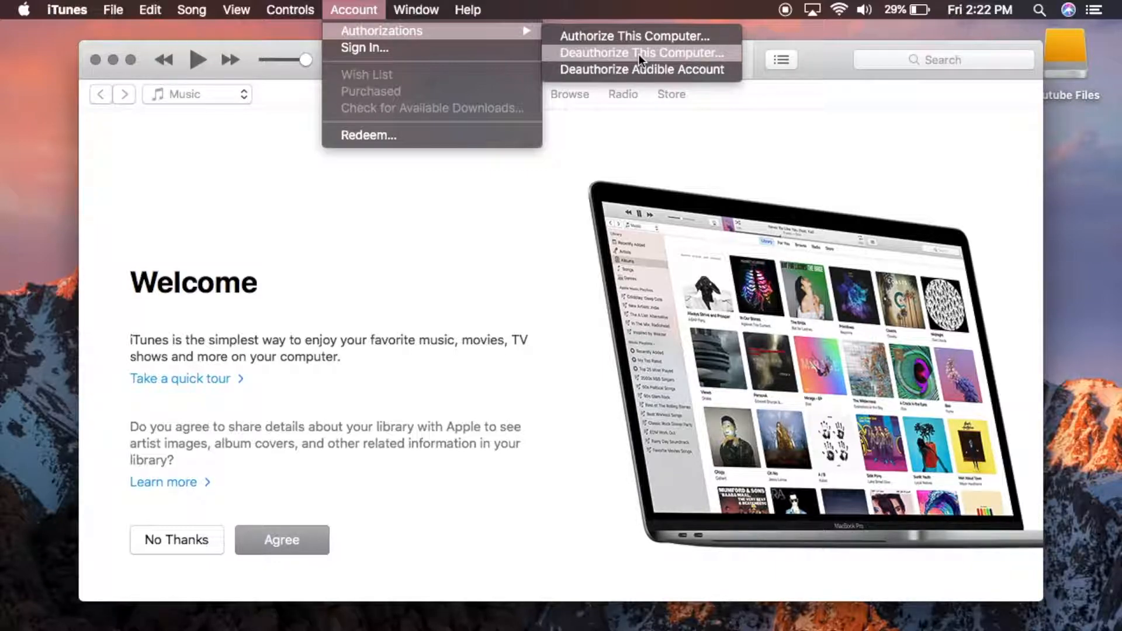
{"action": "left_click", "coordinate": [639, 53]}
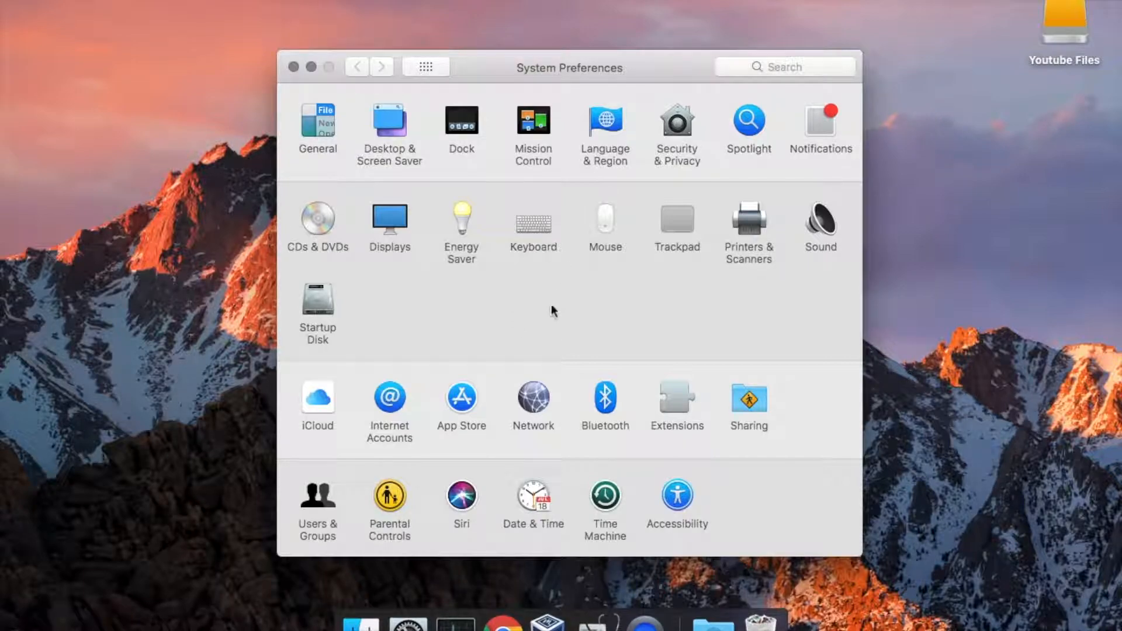
{"action": "mouse_move", "coordinate": [319, 402]}
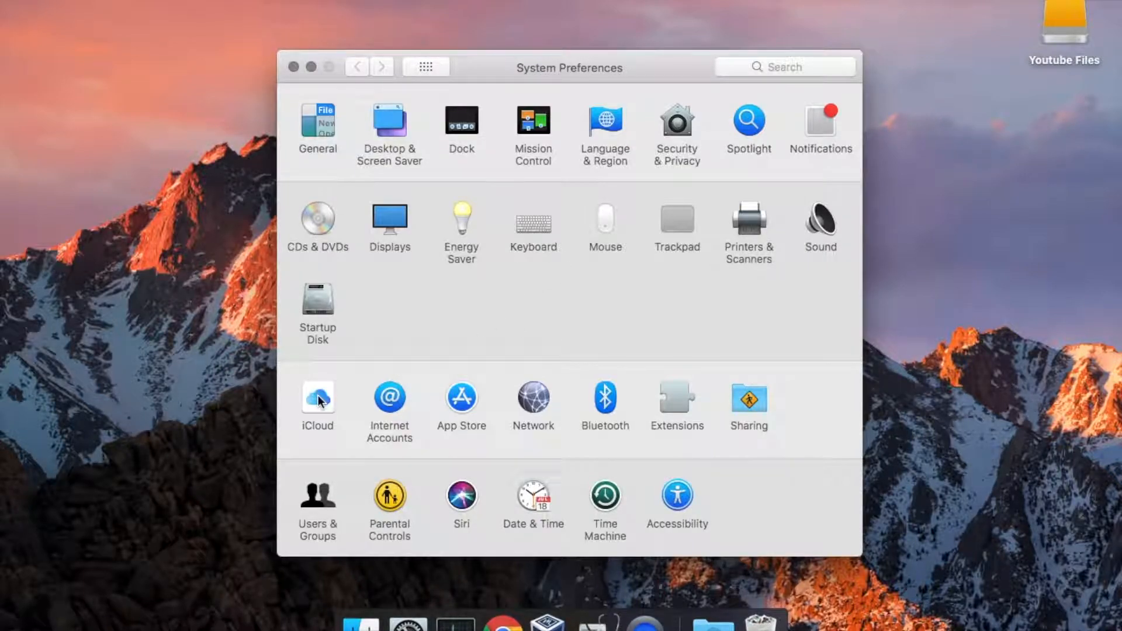
- Check iCloud is signed out, then quit Messages at its unsigned iMessage prompt
{"action": "left_click", "coordinate": [317, 398]}
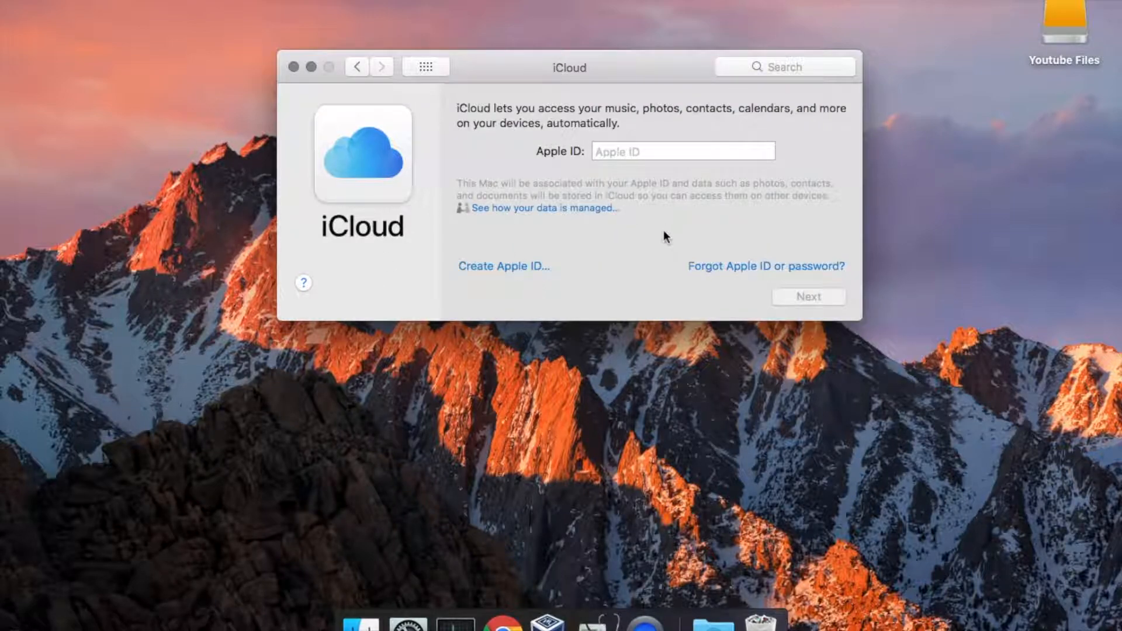
{"action": "mouse_move", "coordinate": [626, 247]}
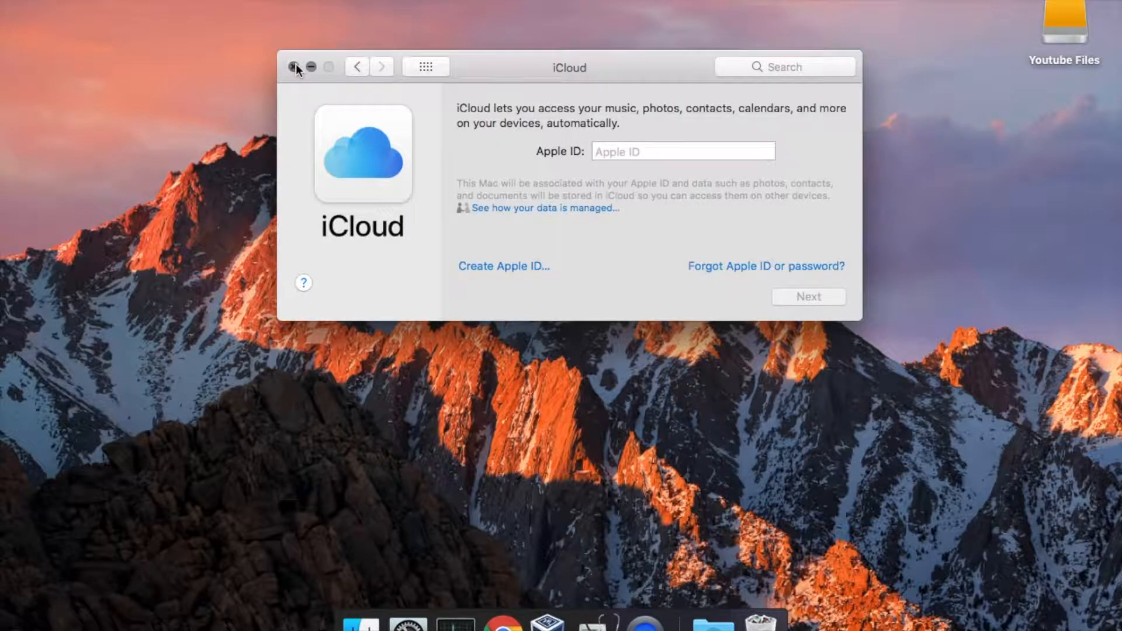
{"action": "left_click", "coordinate": [295, 66]}
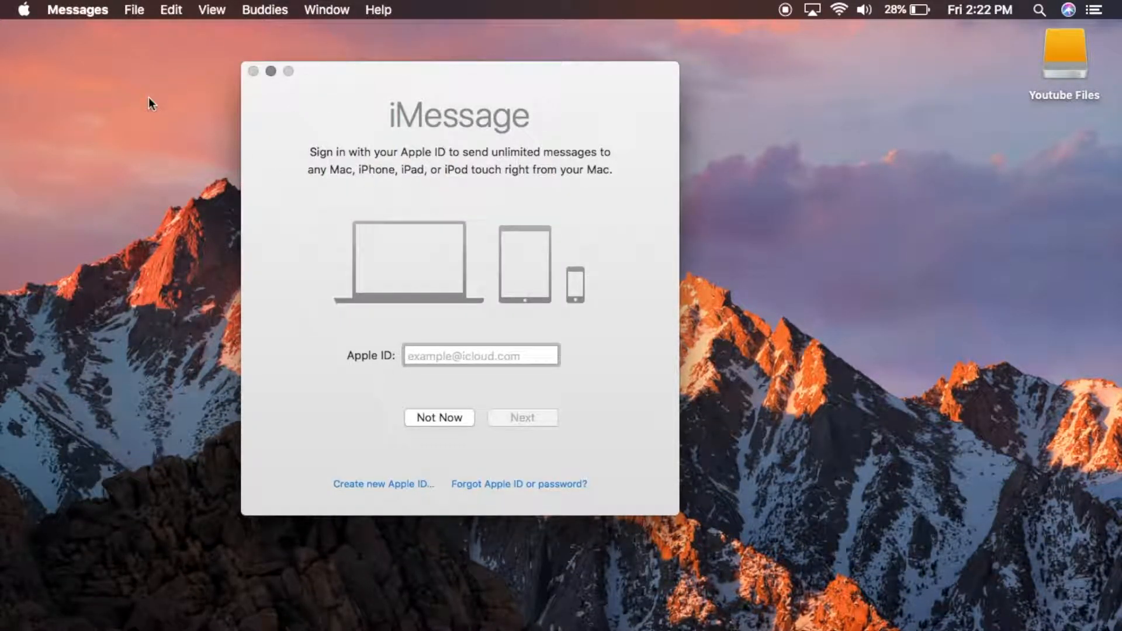
{"action": "left_click", "coordinate": [77, 9]}
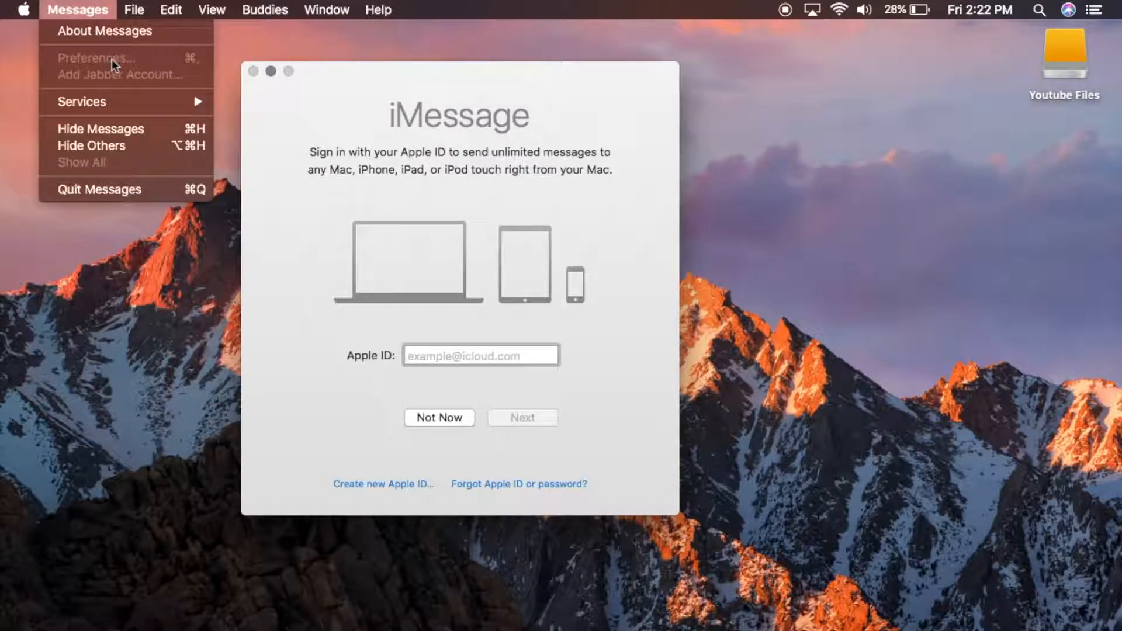
{"action": "mouse_move", "coordinate": [184, 98]}
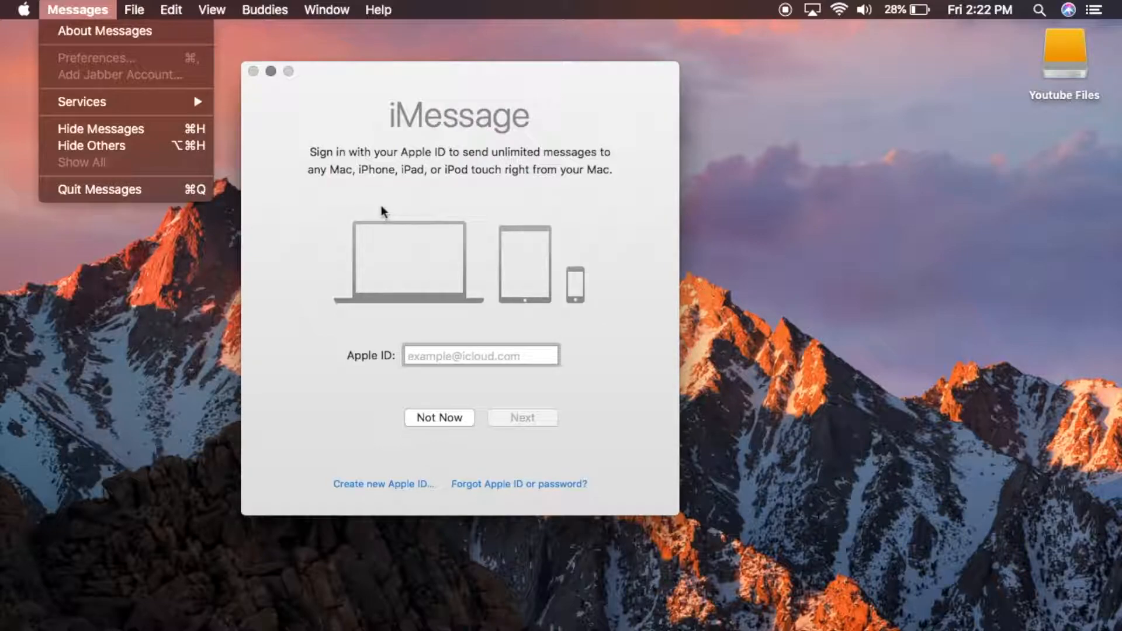
{"action": "left_click", "coordinate": [77, 9]}
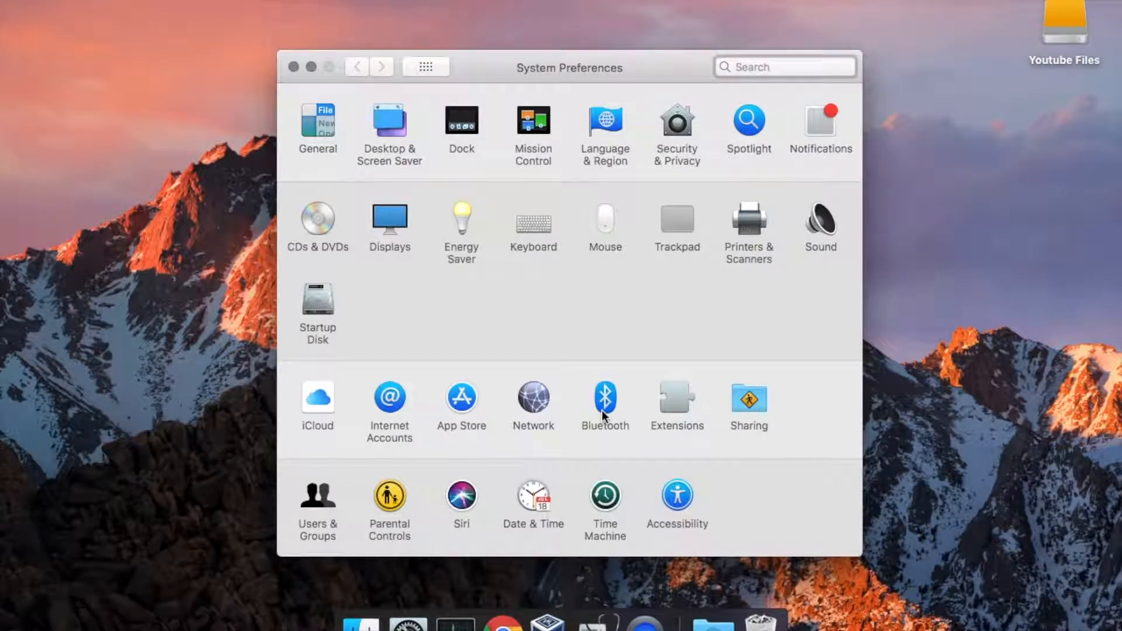
- Review the Bluetooth pane's Devices list for any paired devices
{"action": "left_click", "coordinate": [605, 399]}
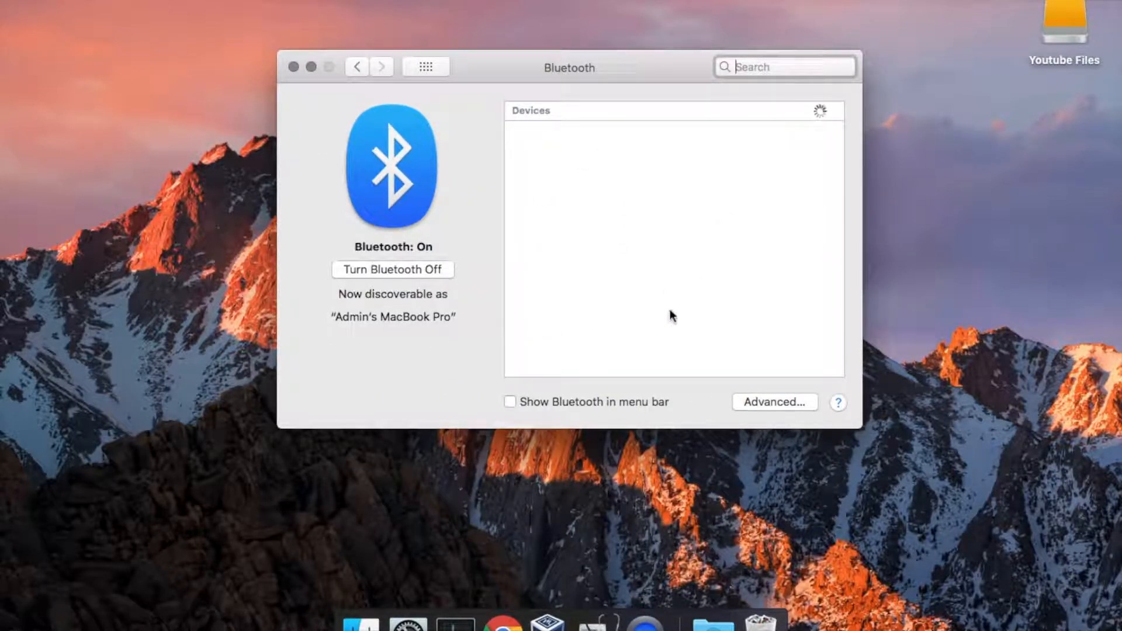
{"action": "mouse_move", "coordinate": [619, 221]}
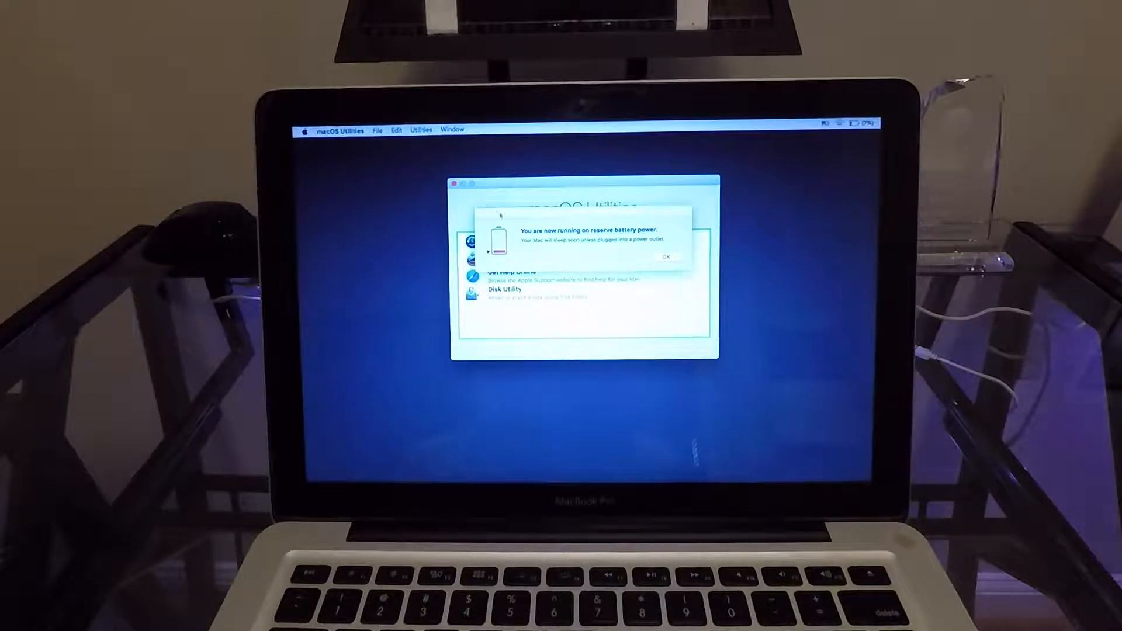
- Acknowledge the reserve battery alert and start Disk Utility from macOS Utilities
{"action": "left_click", "coordinate": [668, 258]}
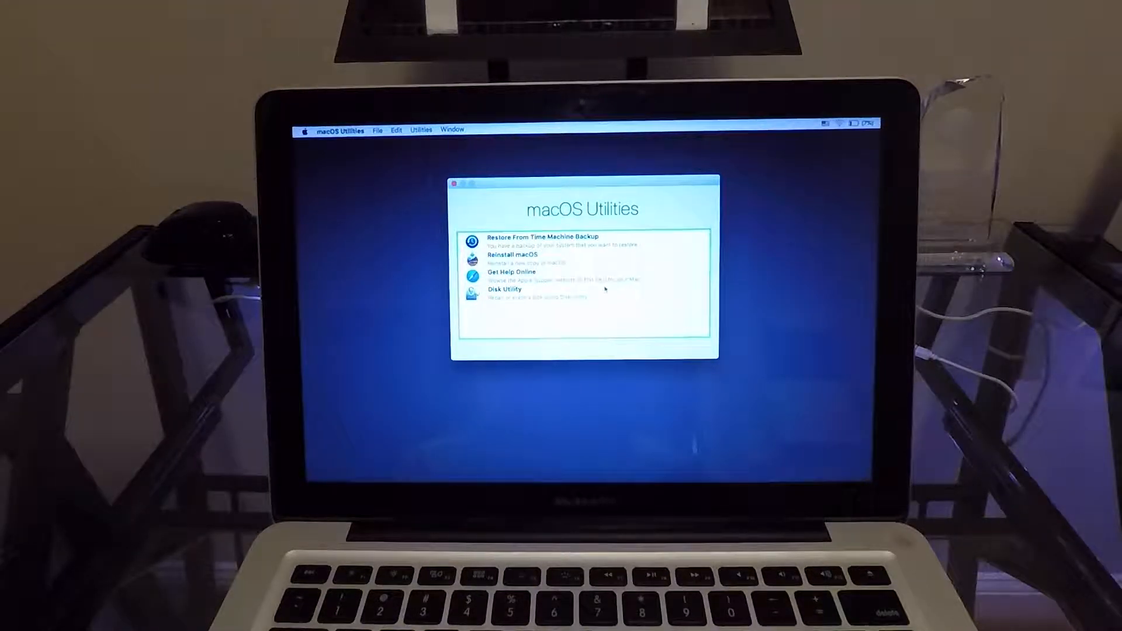
{"action": "left_click", "coordinate": [506, 293]}
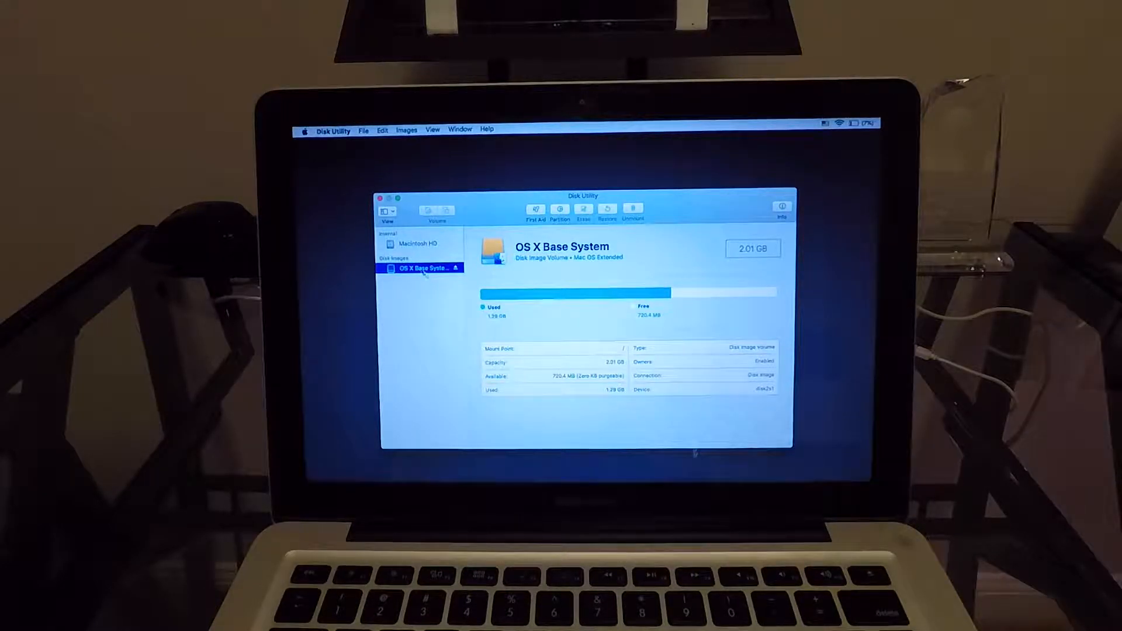
- Select Macintosh HD and start Erase, keeping Mac OS Extended (Journaled), past the battery alert
{"action": "left_click", "coordinate": [419, 243]}
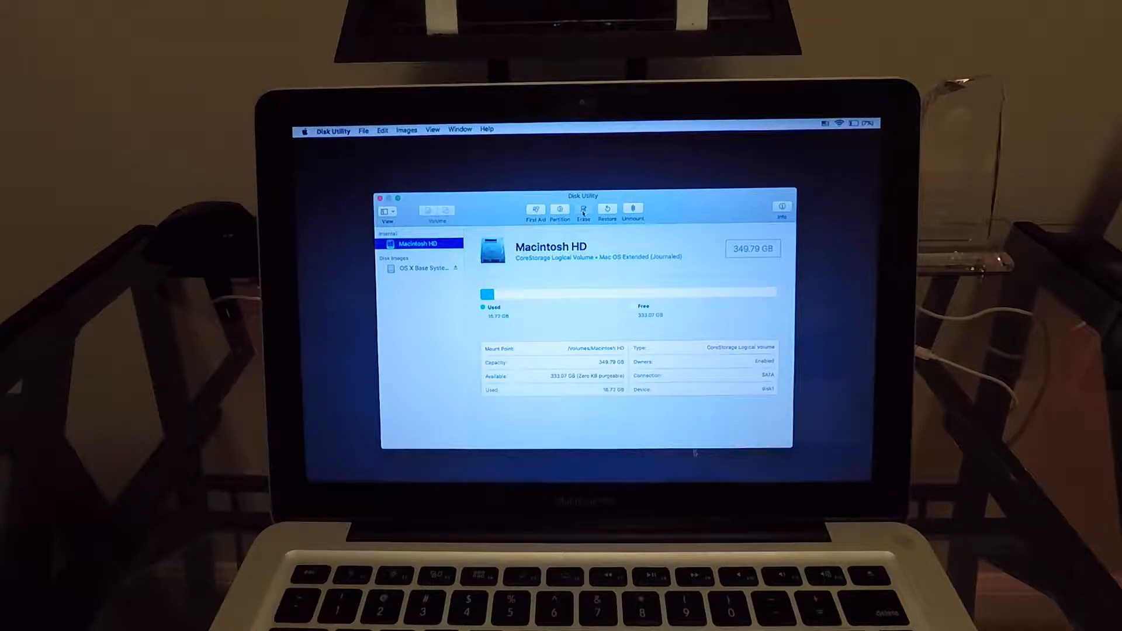
{"action": "left_click", "coordinate": [584, 212]}
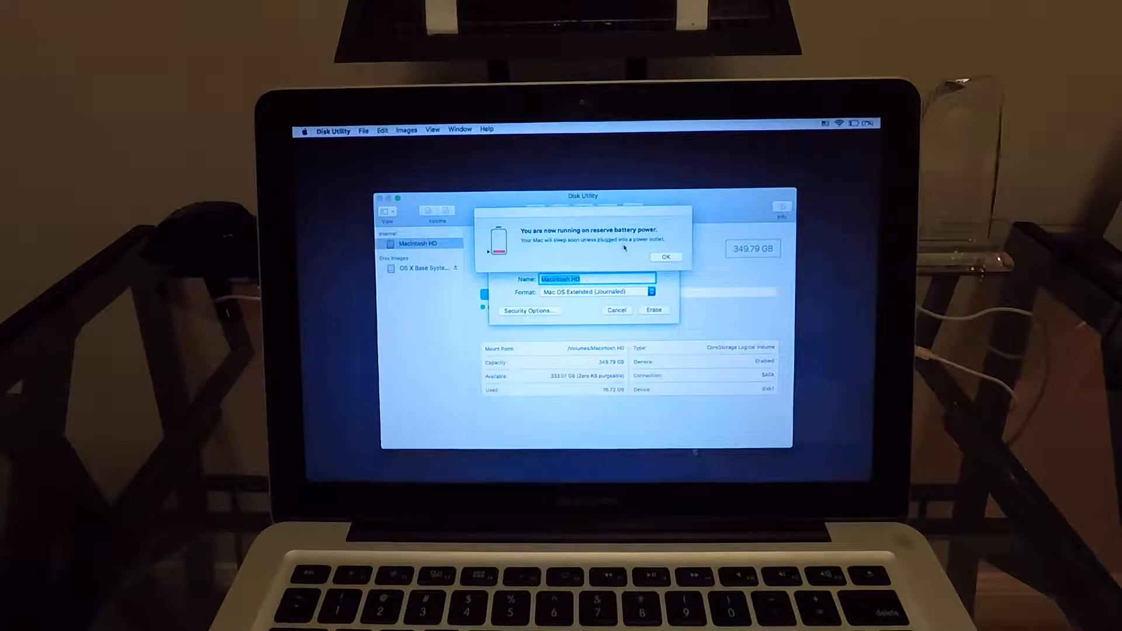
{"action": "left_click", "coordinate": [666, 257]}
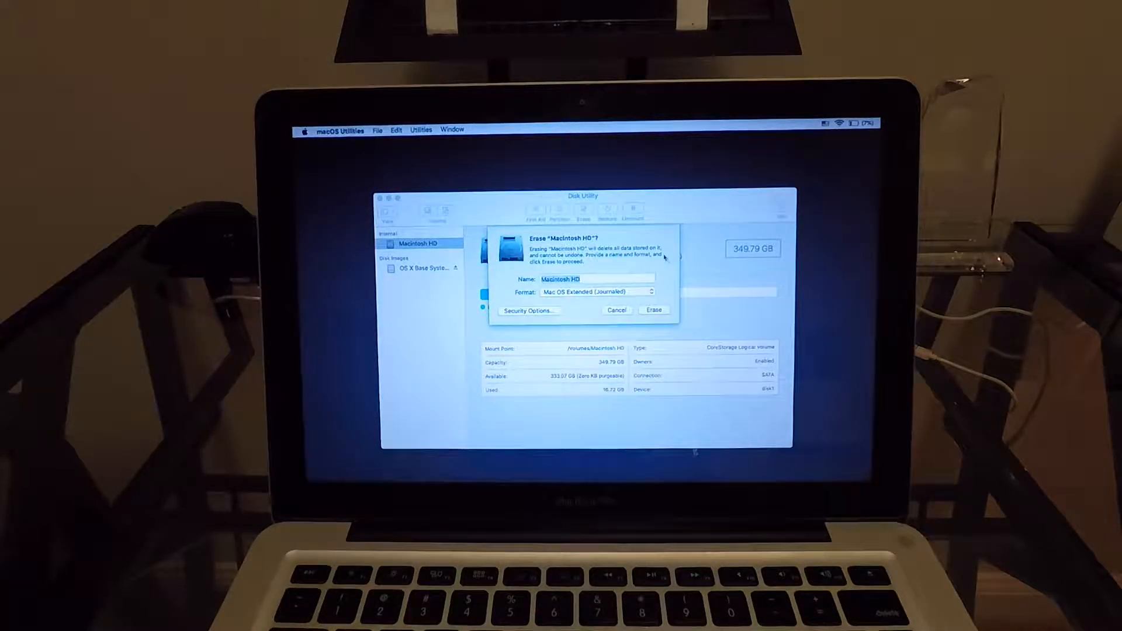